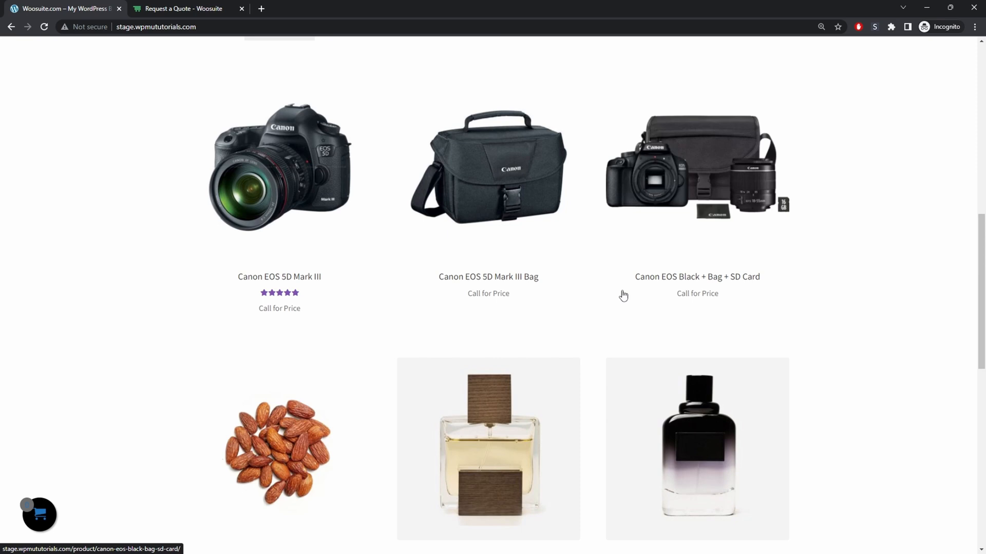
{"action": "mouse_move", "coordinate": [496, 303]}
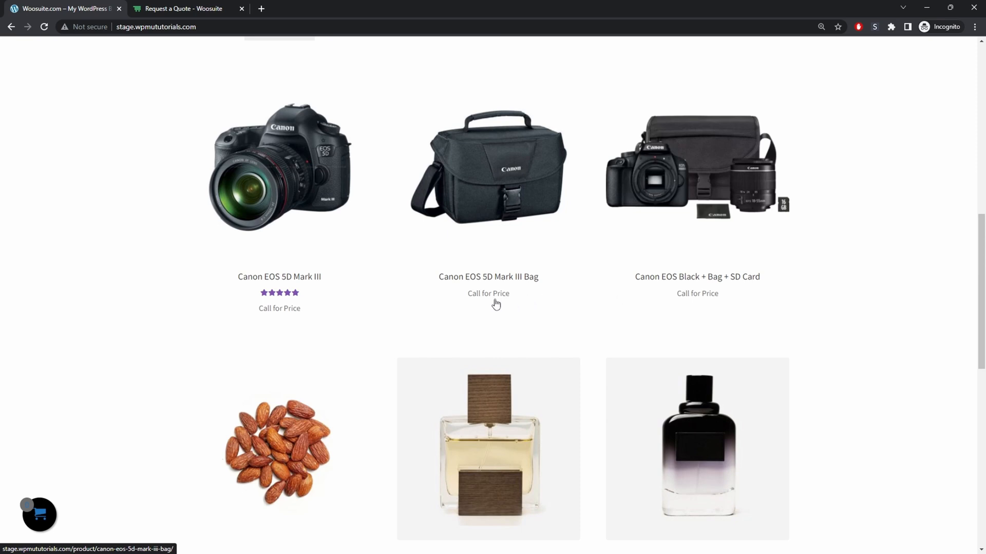
{"action": "mouse_move", "coordinate": [530, 224]}
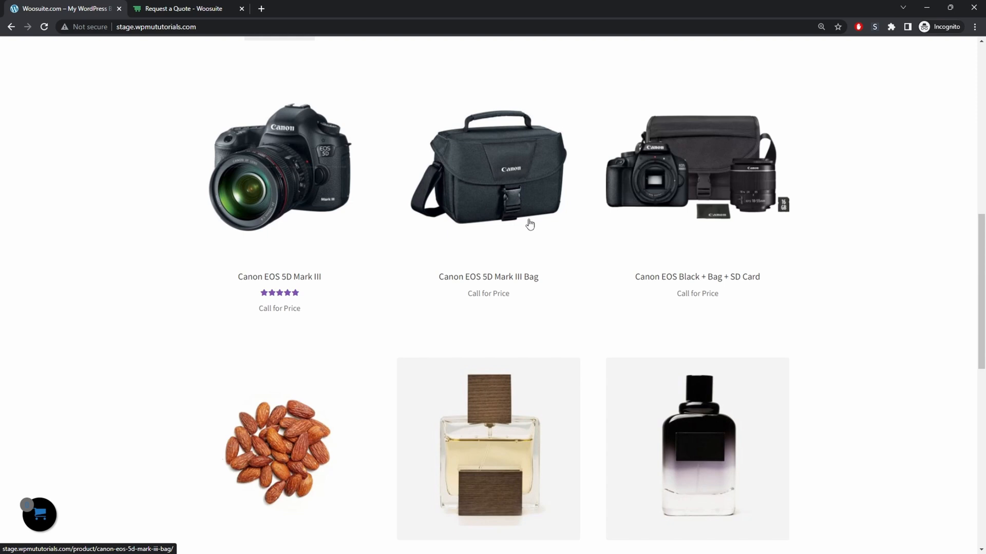
- Open the Canon EOS 5D Mark III Bag product page from the shop grid
{"action": "left_click", "coordinate": [488, 182]}
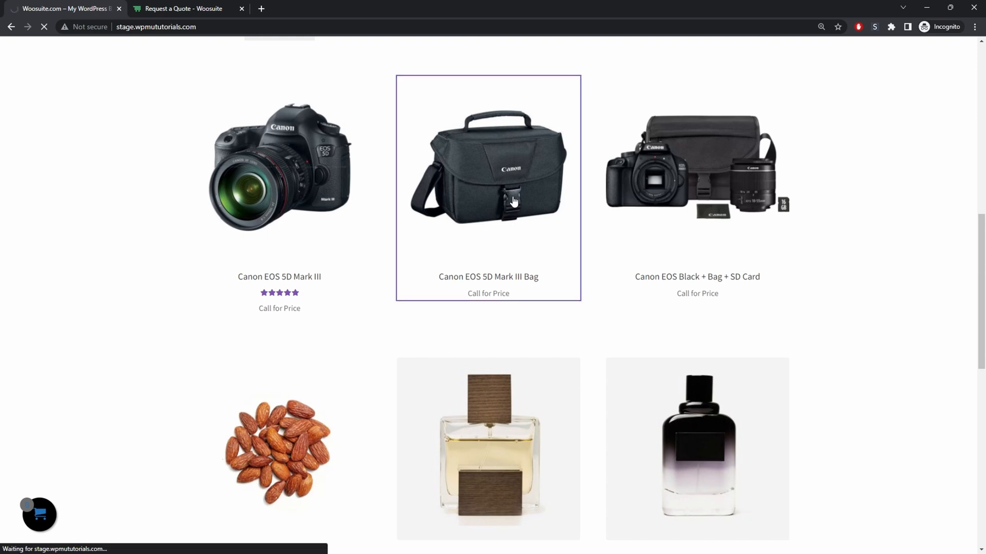
- View the 'Call for Price' text on the bag page, then switch to the WordPress admin dashboard
{"action": "left_click", "coordinate": [488, 165]}
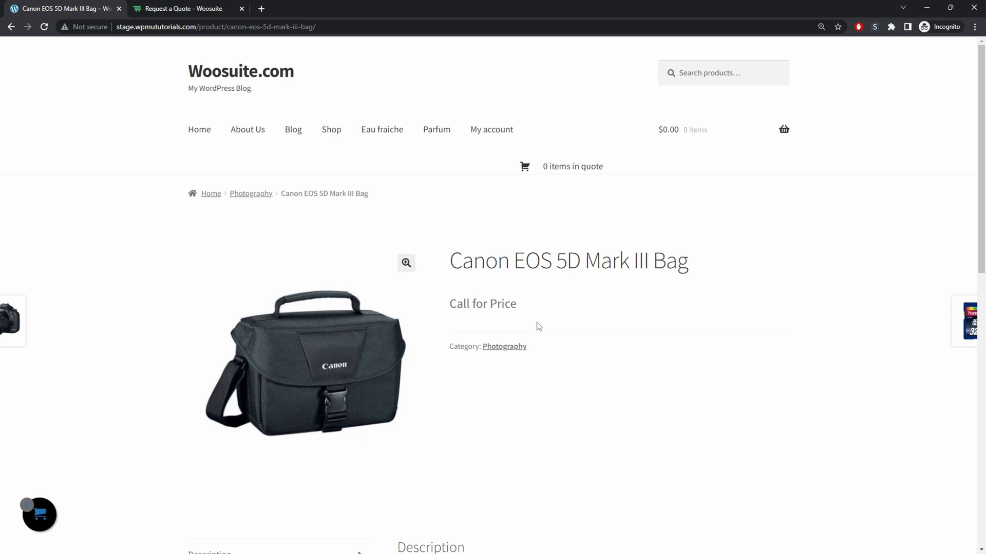
{"action": "mouse_move", "coordinate": [471, 306]}
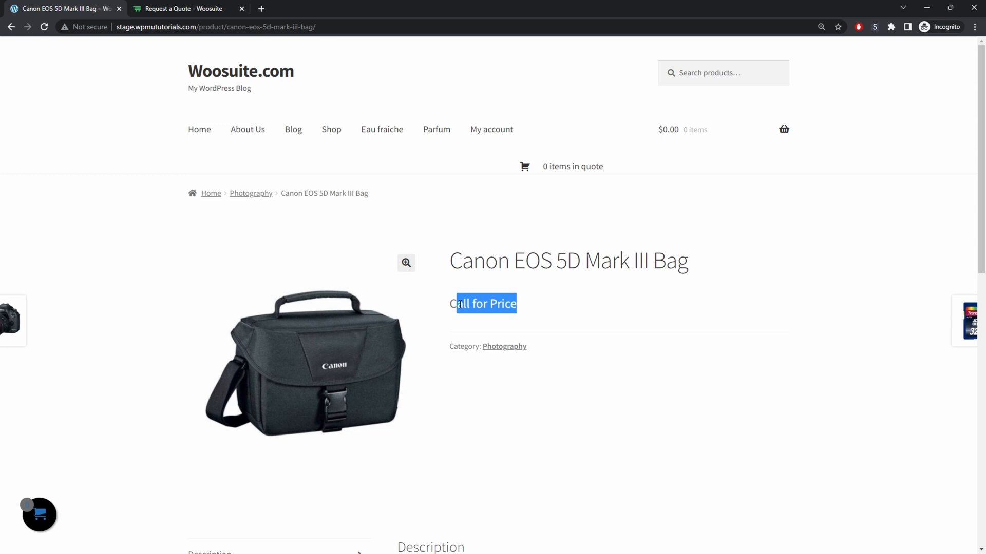
{"action": "mouse_move", "coordinate": [277, 82]}
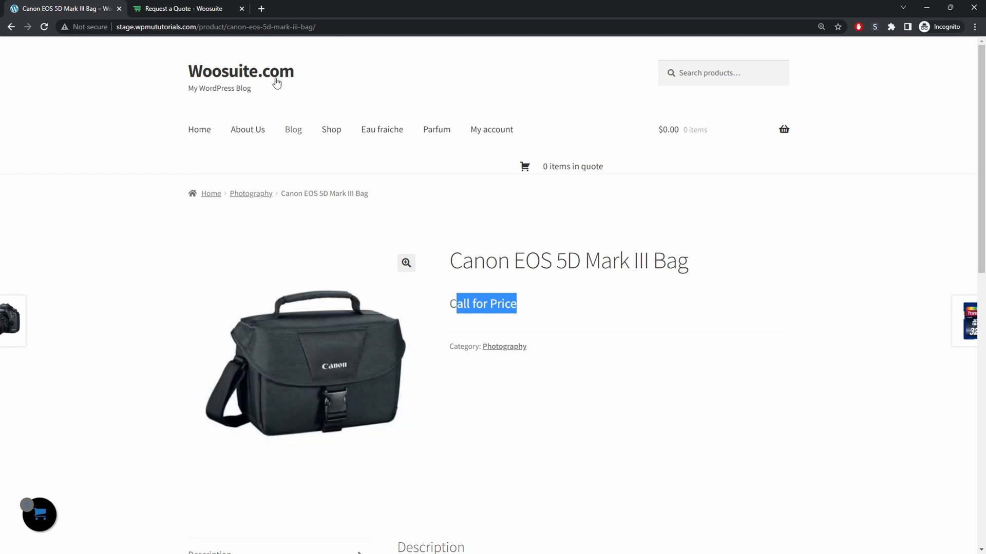
{"action": "left_click", "coordinate": [182, 8]}
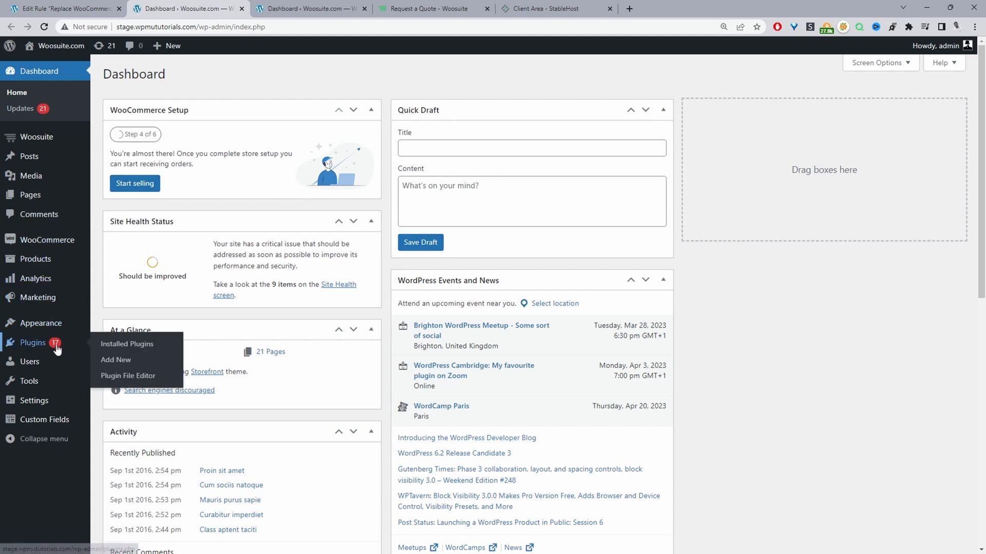
{"action": "mouse_move", "coordinate": [115, 359]}
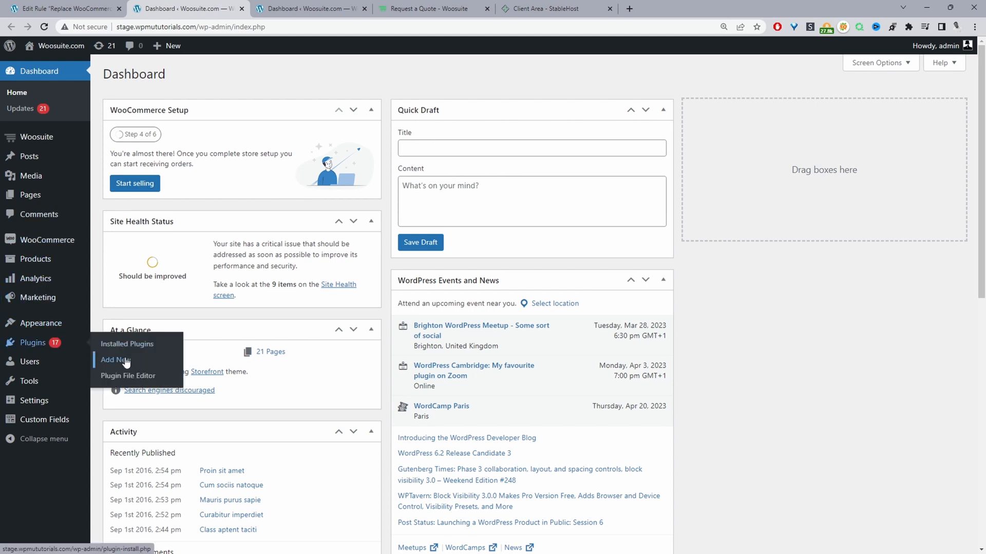
{"action": "mouse_move", "coordinate": [118, 201]}
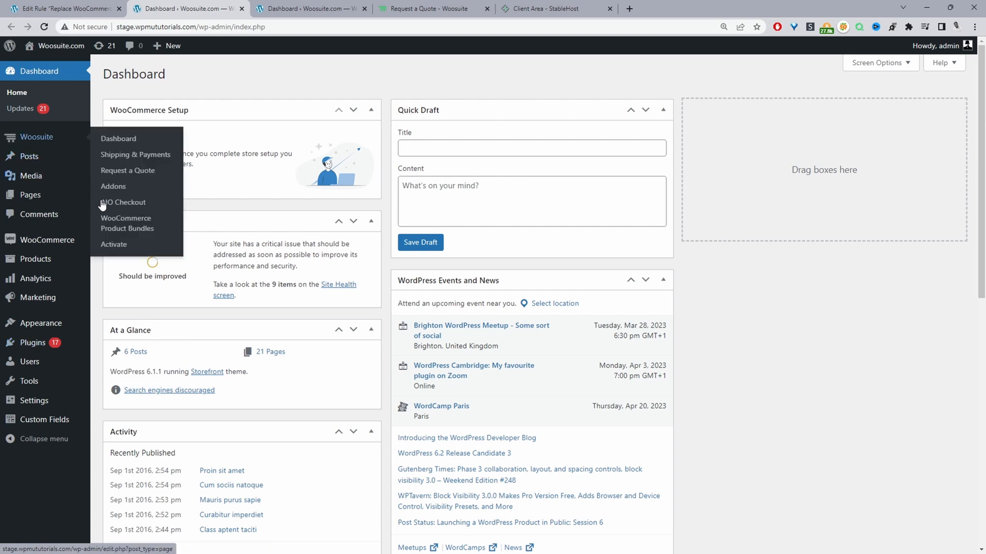
{"action": "mouse_move", "coordinate": [123, 202]}
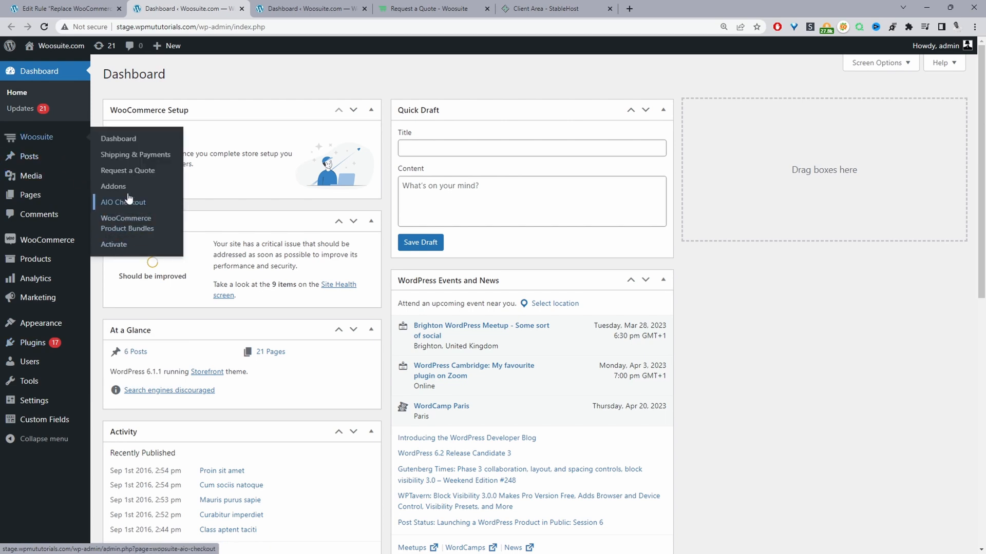
- Go to the Woosuite Addons page from the admin sidebar
{"action": "left_click", "coordinate": [113, 186]}
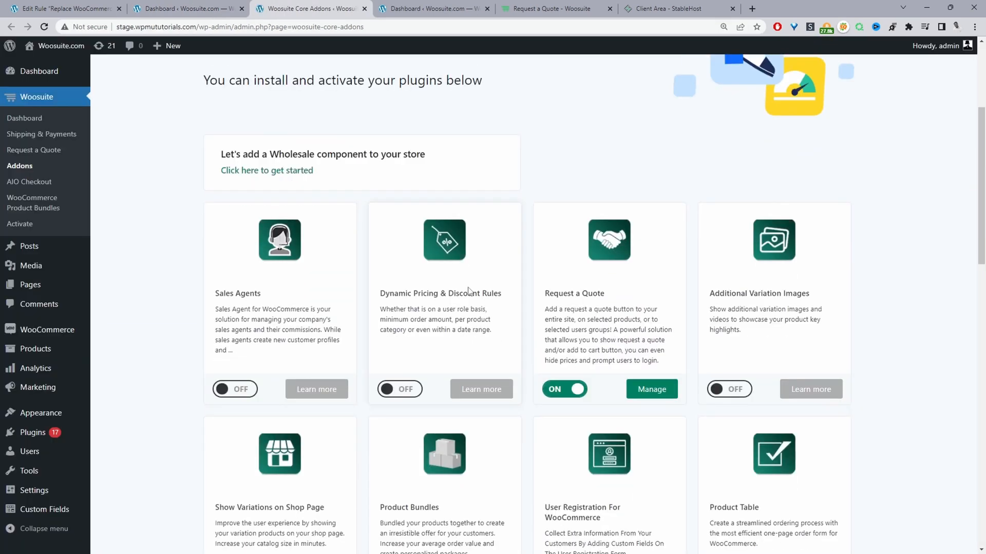
- Open Manage on the enabled Request a Quote add-on card
{"action": "scroll", "scroll_direction": "down", "scroll_amount": 3}
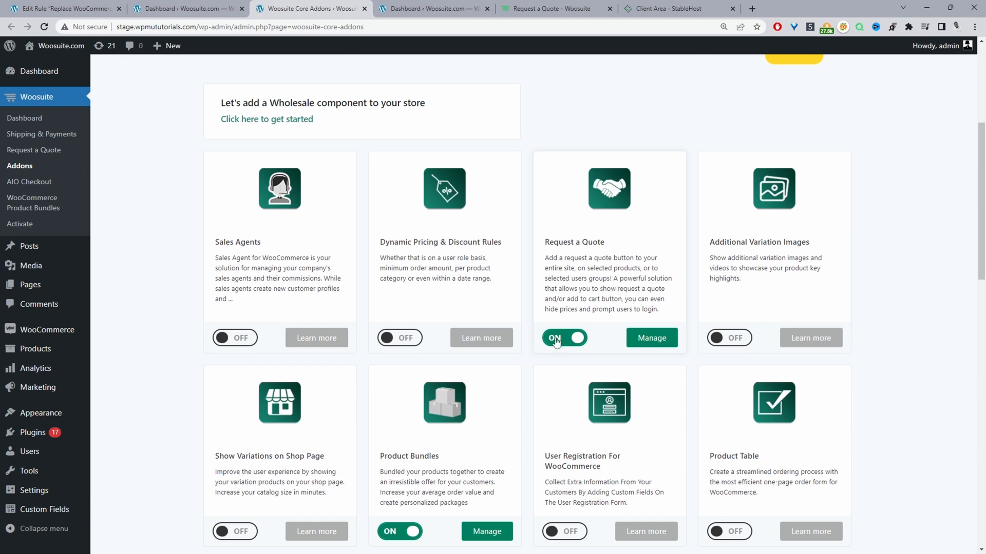
{"action": "mouse_move", "coordinate": [576, 334]}
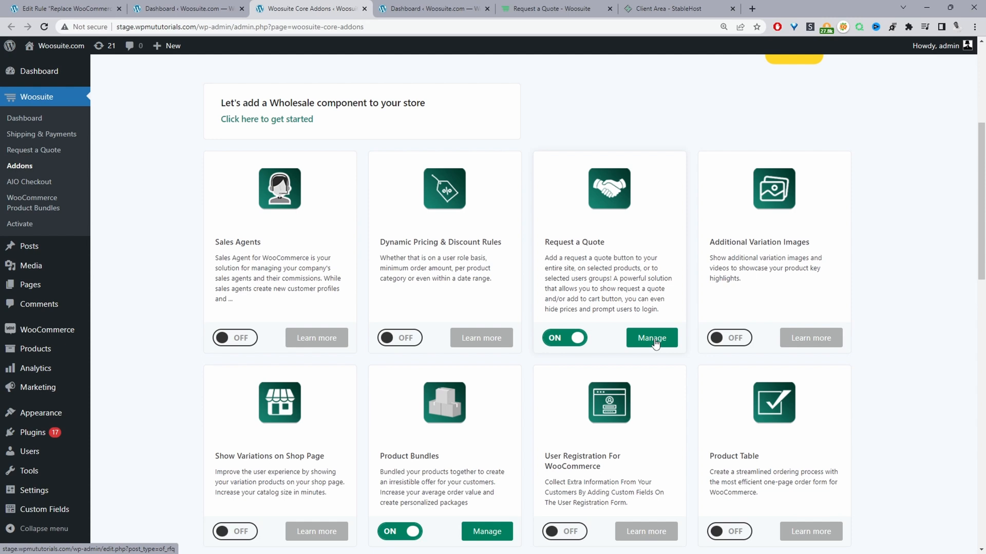
{"action": "mouse_move", "coordinate": [415, 276]}
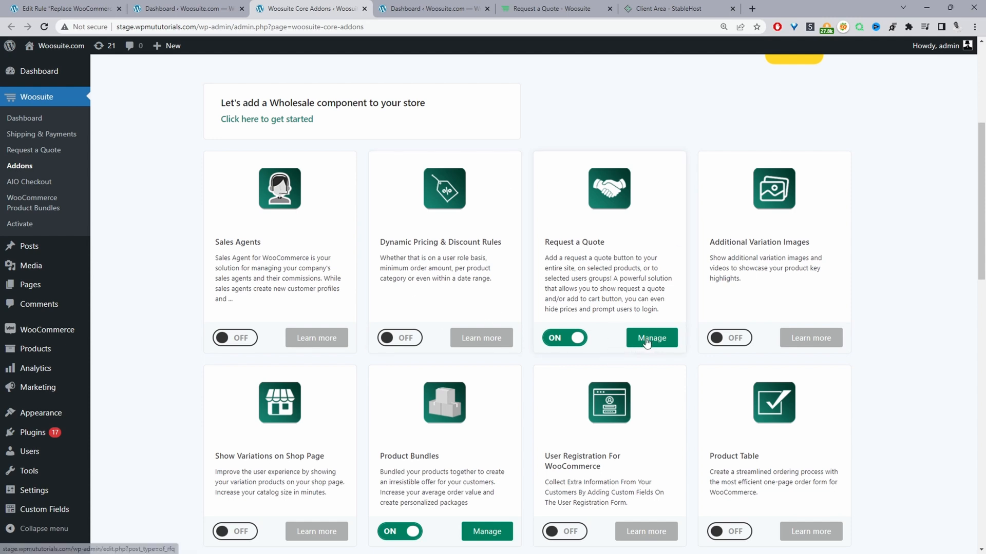
{"action": "mouse_move", "coordinate": [34, 150]}
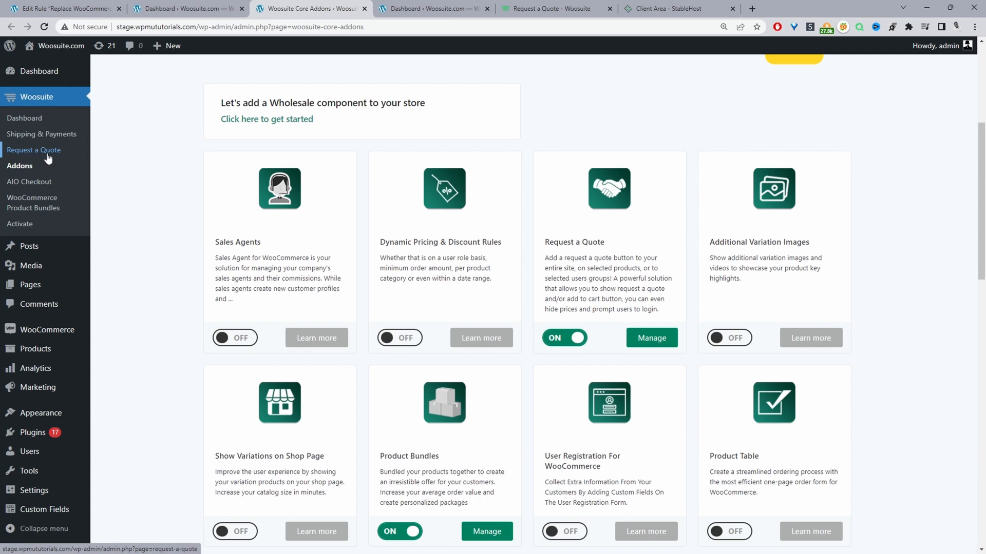
{"action": "mouse_move", "coordinate": [51, 156]}
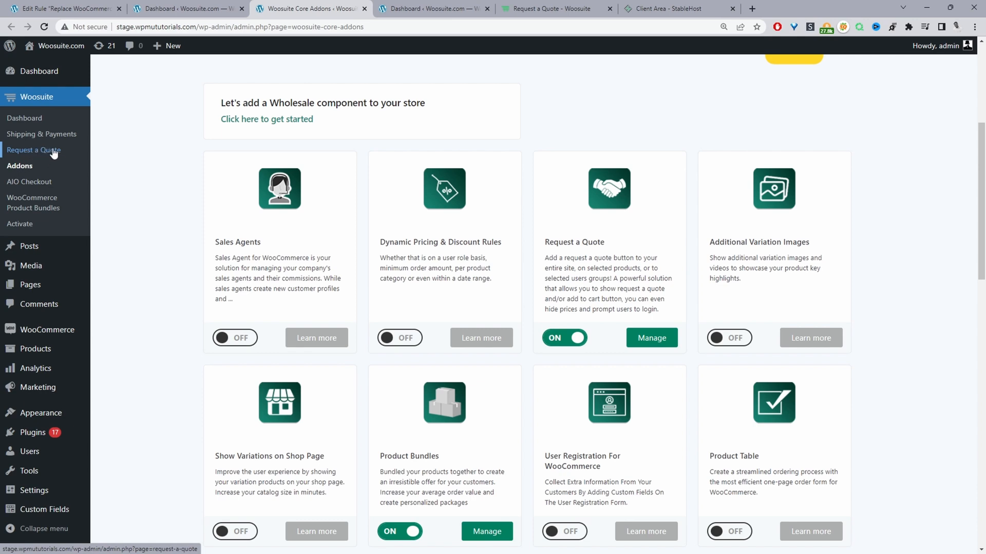
{"action": "mouse_move", "coordinate": [568, 317]}
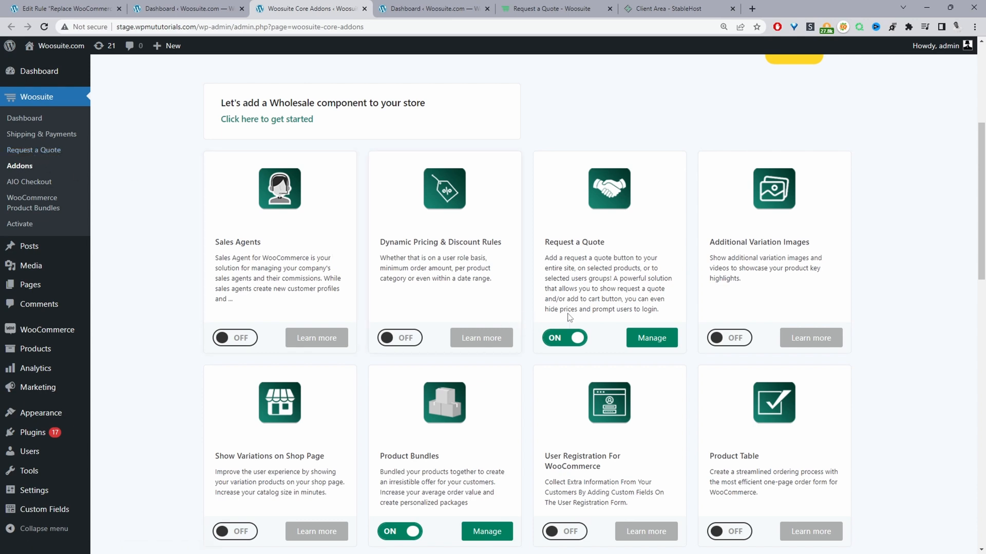
{"action": "left_click", "coordinate": [650, 338]}
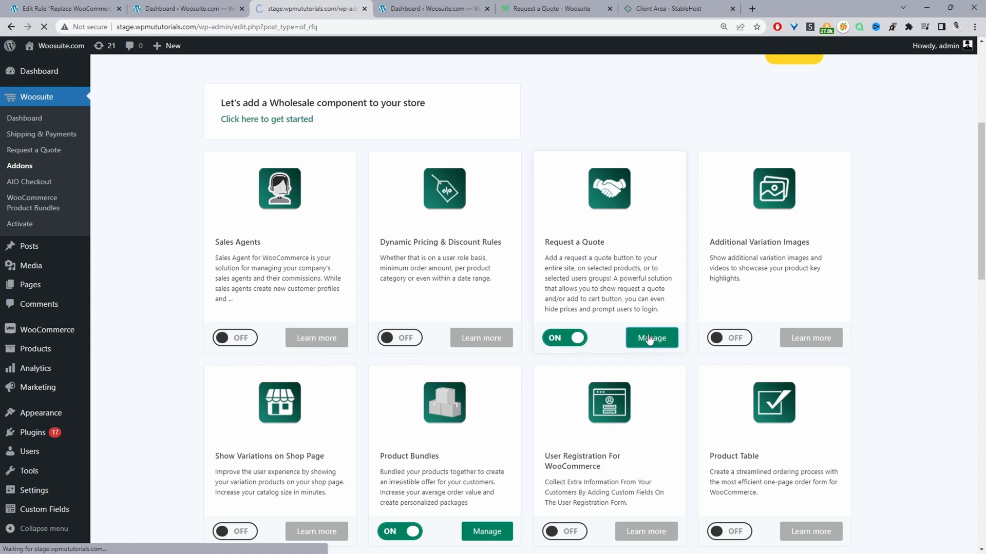
- Review the existing 'Replace WooCommerce Price With Text' guest rule in the rules list
{"action": "left_click", "coordinate": [651, 338]}
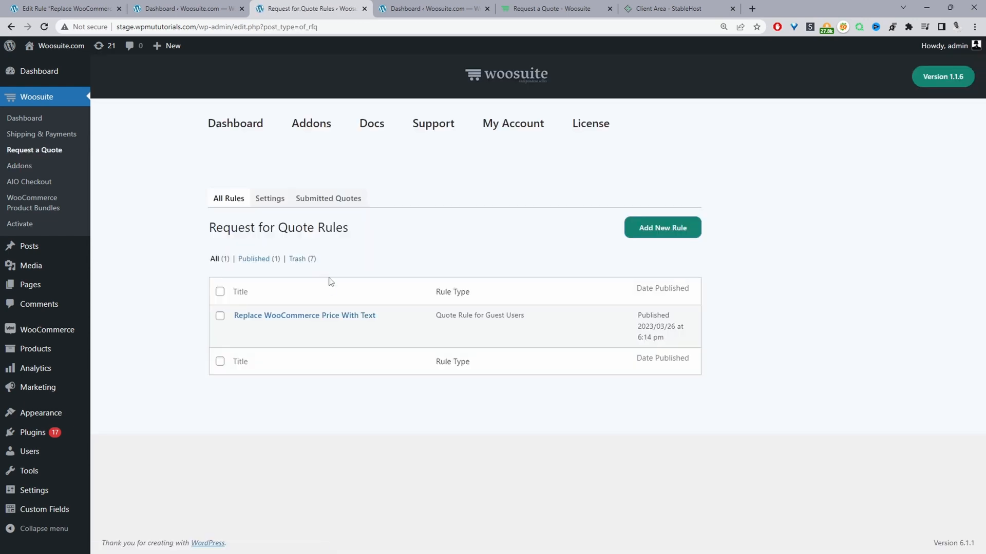
{"action": "mouse_move", "coordinate": [305, 314]}
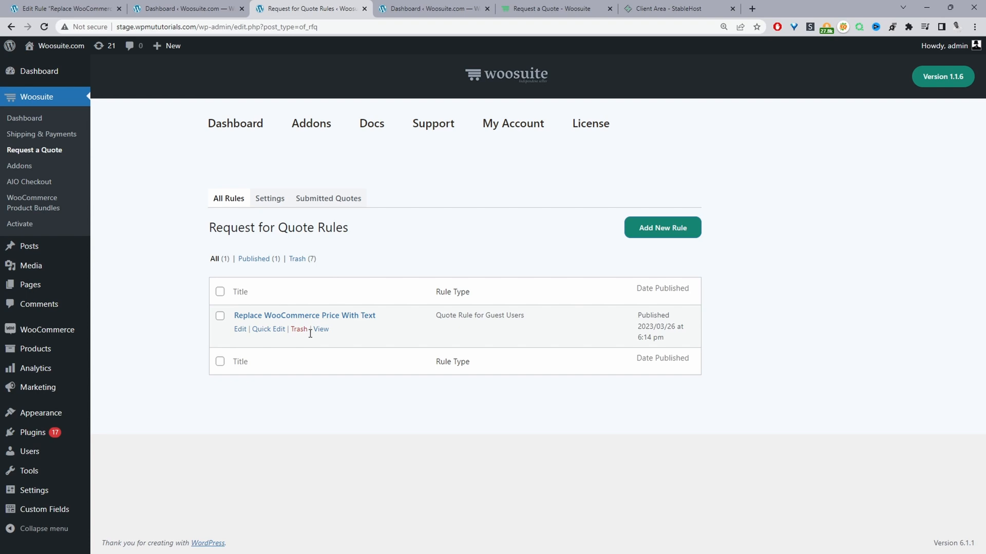
{"action": "mouse_move", "coordinate": [268, 329]}
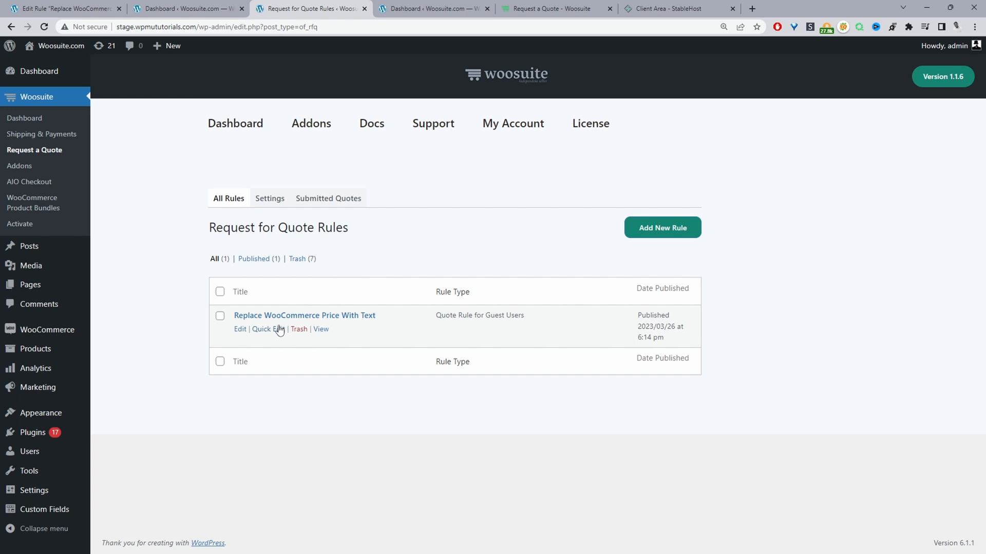
{"action": "mouse_move", "coordinate": [654, 250]}
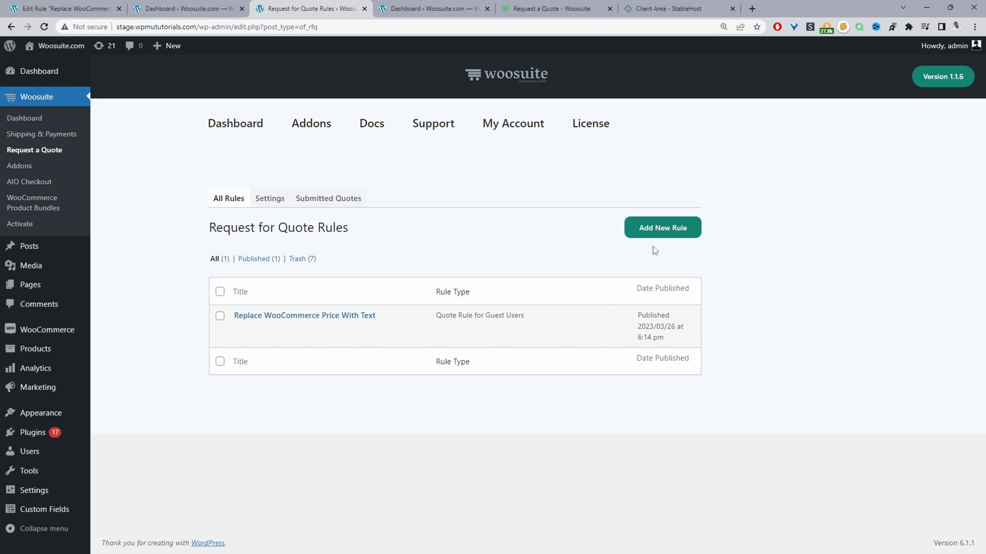
- Add a new quote rule titled 'replace price with text for admin'
{"action": "left_click", "coordinate": [661, 227]}
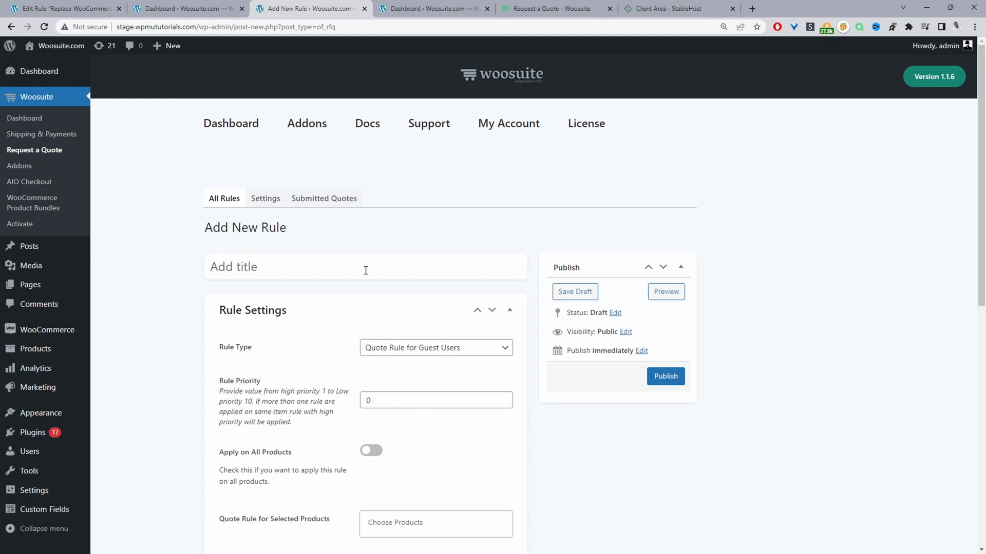
{"action": "type", "text": "replace price with text for admin"}
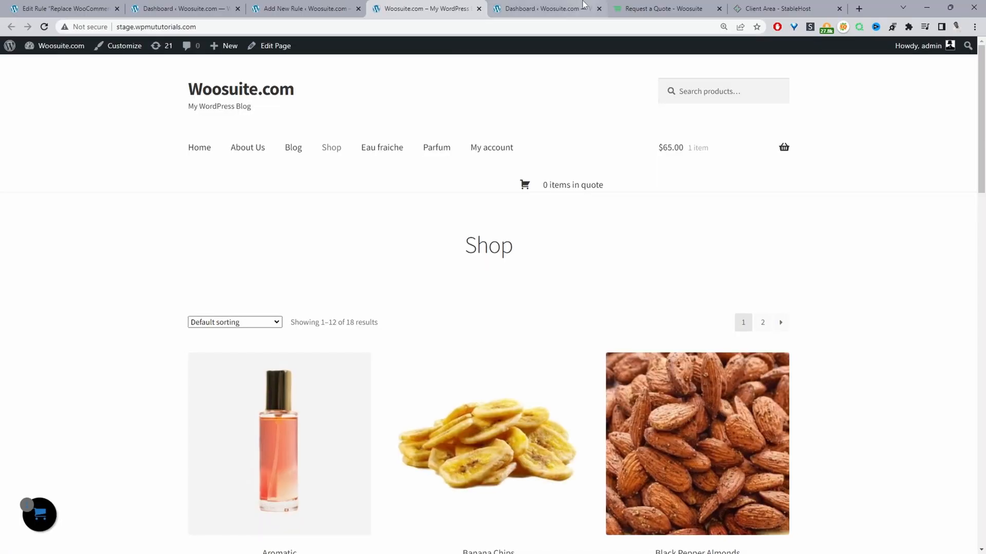
- Check the bag product page showing price and Add to cart, then return to the draft rule
{"action": "scroll", "scroll_direction": "down", "scroll_amount": 3}
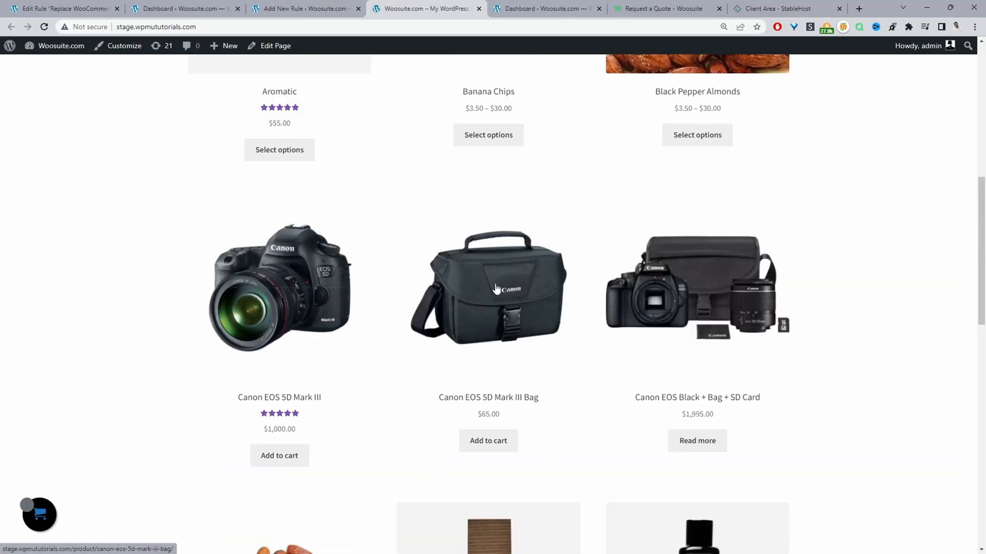
{"action": "left_click", "coordinate": [487, 288]}
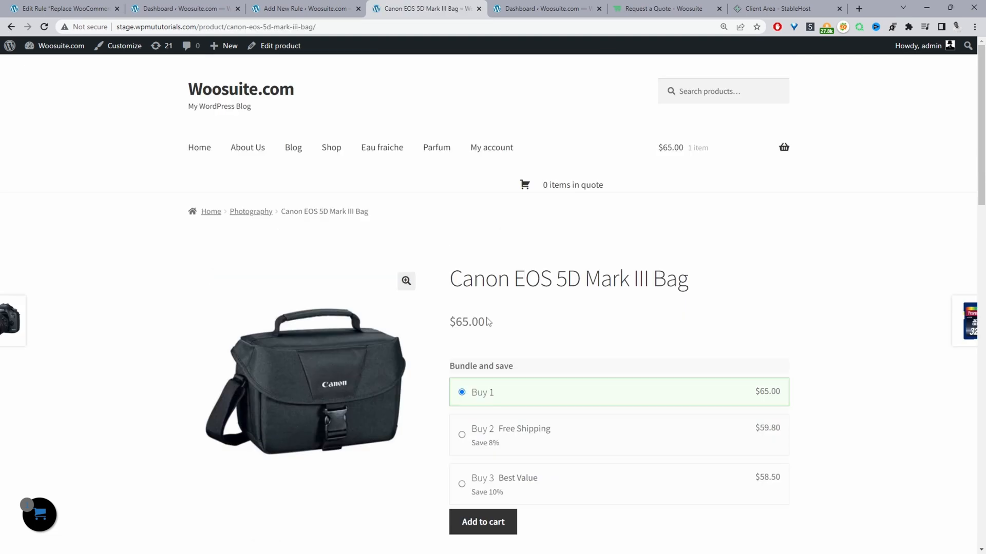
{"action": "scroll", "scroll_direction": "down", "scroll_amount": 3}
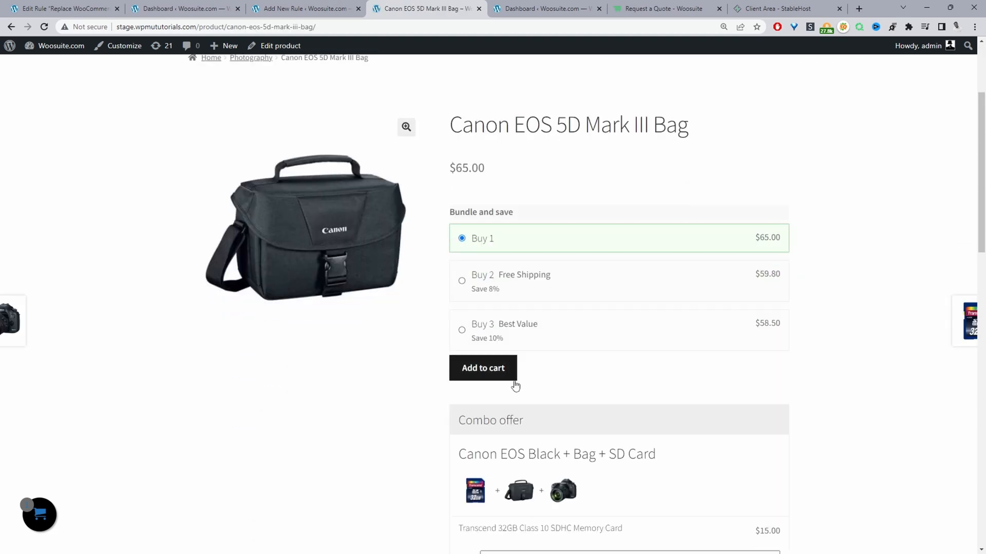
{"action": "left_click", "coordinate": [305, 8]}
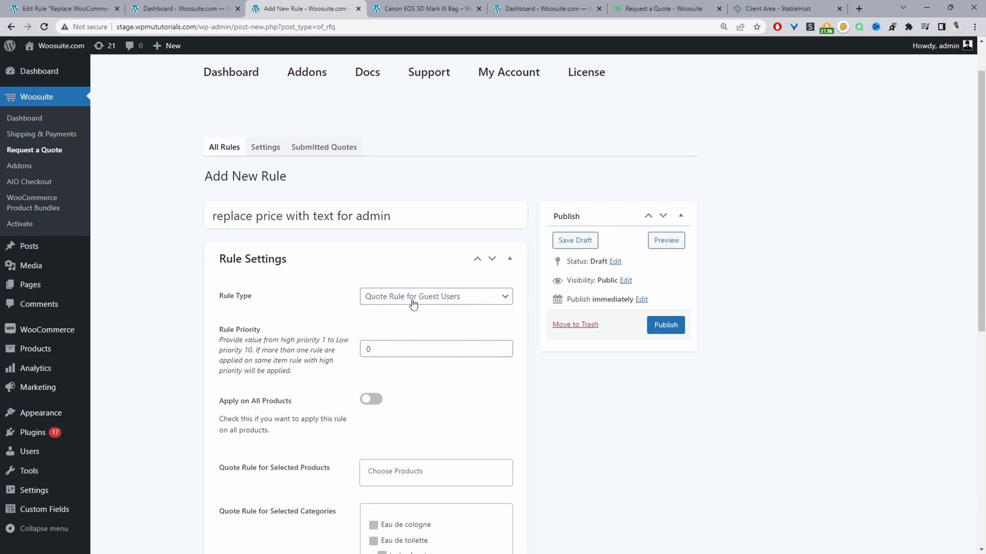
- Set Rule Type to Quote Rule for Registered Users with Rule Priority 1
{"action": "left_click", "coordinate": [436, 296]}
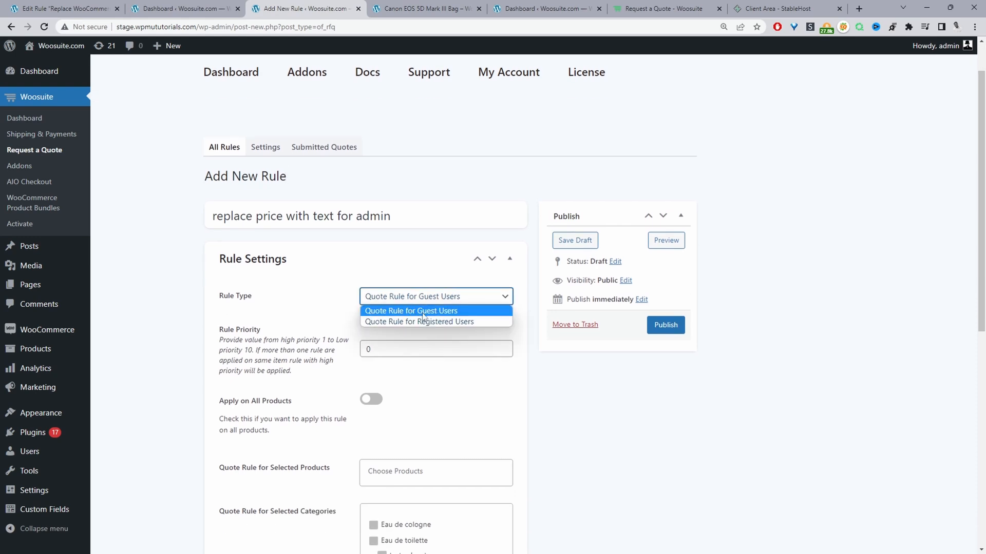
{"action": "mouse_move", "coordinate": [440, 311]}
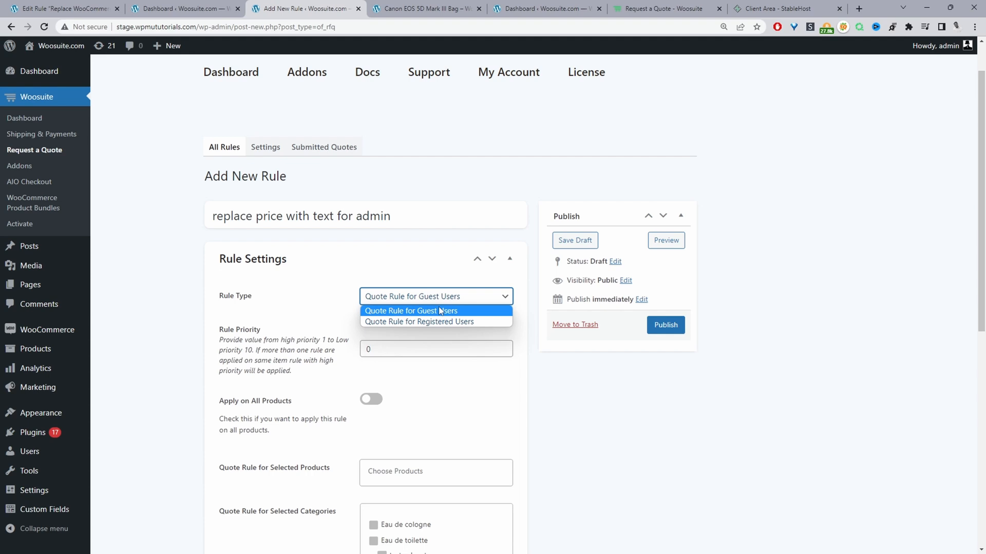
{"action": "mouse_move", "coordinate": [434, 308]}
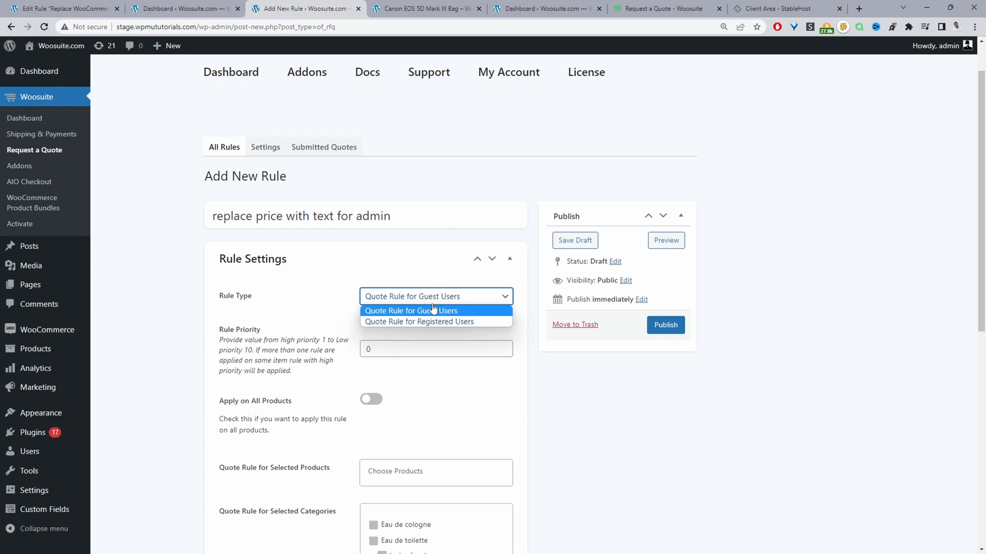
{"action": "left_click", "coordinate": [419, 321]}
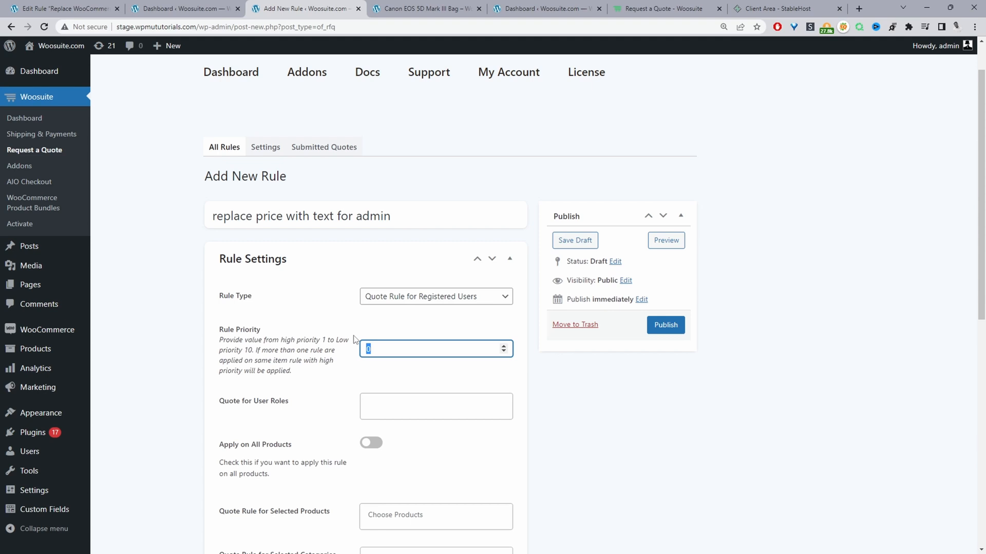
{"action": "type", "text": "1"}
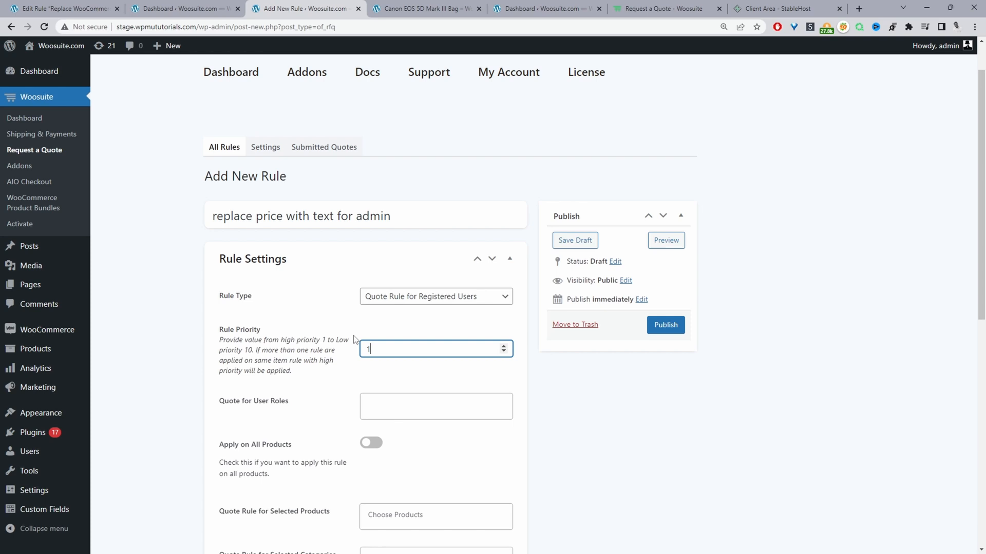
{"action": "scroll", "scroll_direction": "down", "scroll_amount": 3}
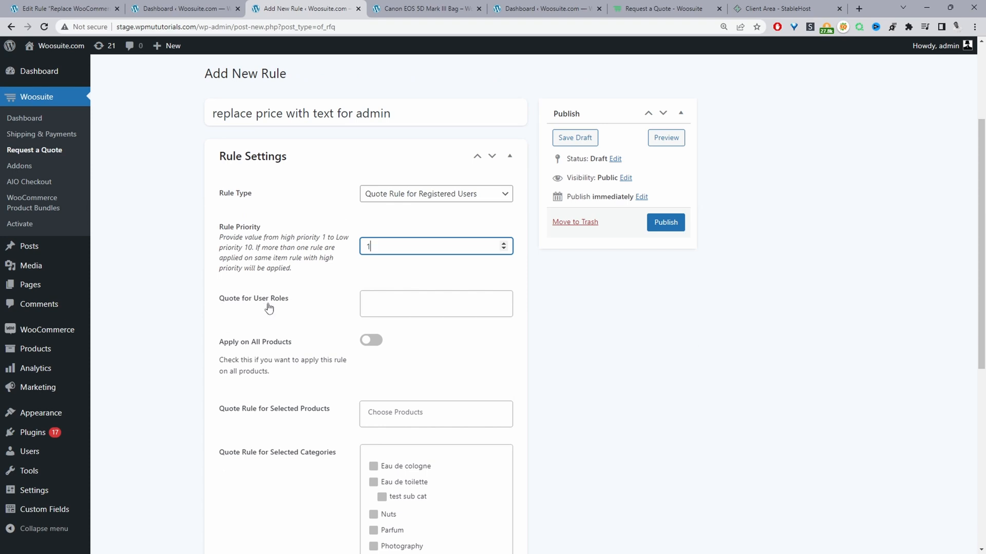
- Restrict the rule to the Administrator role and switch on Apply on All Products
{"action": "left_click", "coordinate": [436, 304]}
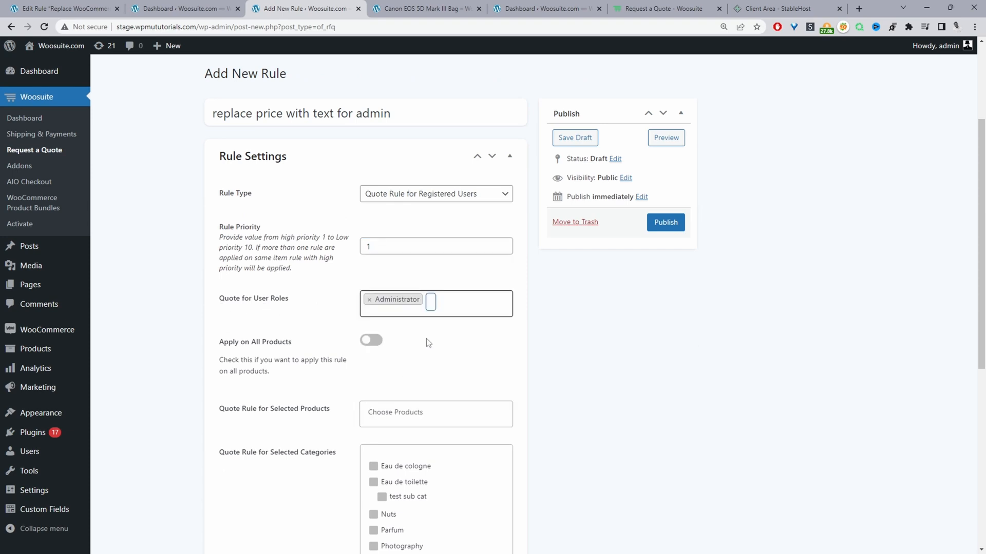
{"action": "scroll", "scroll_direction": "down", "scroll_amount": 3}
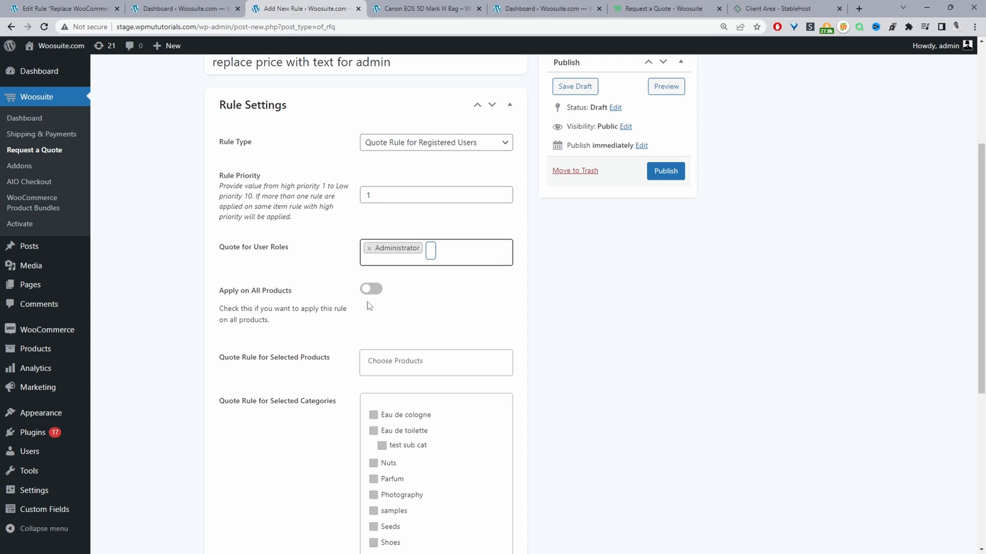
{"action": "scroll", "scroll_direction": "down", "scroll_amount": 3}
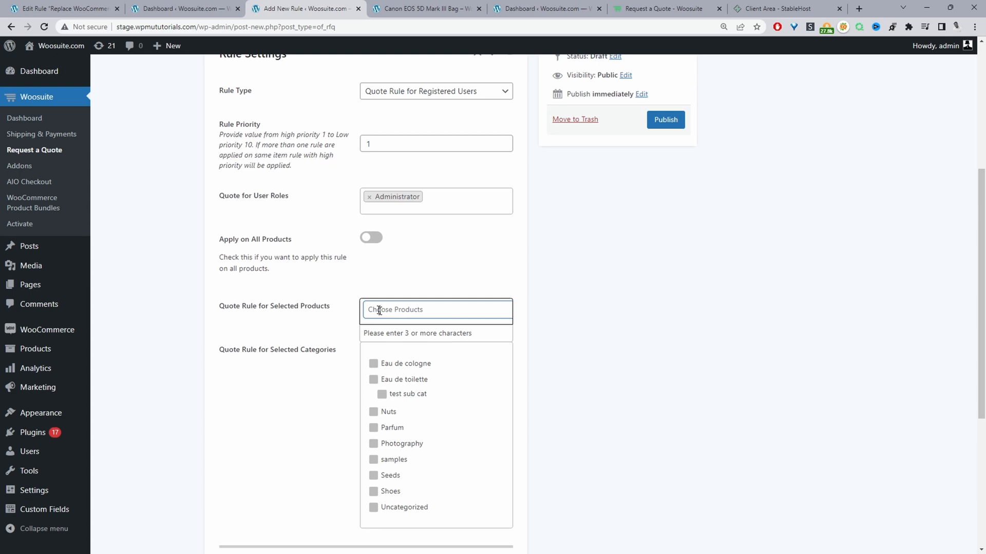
{"action": "mouse_move", "coordinate": [432, 312]}
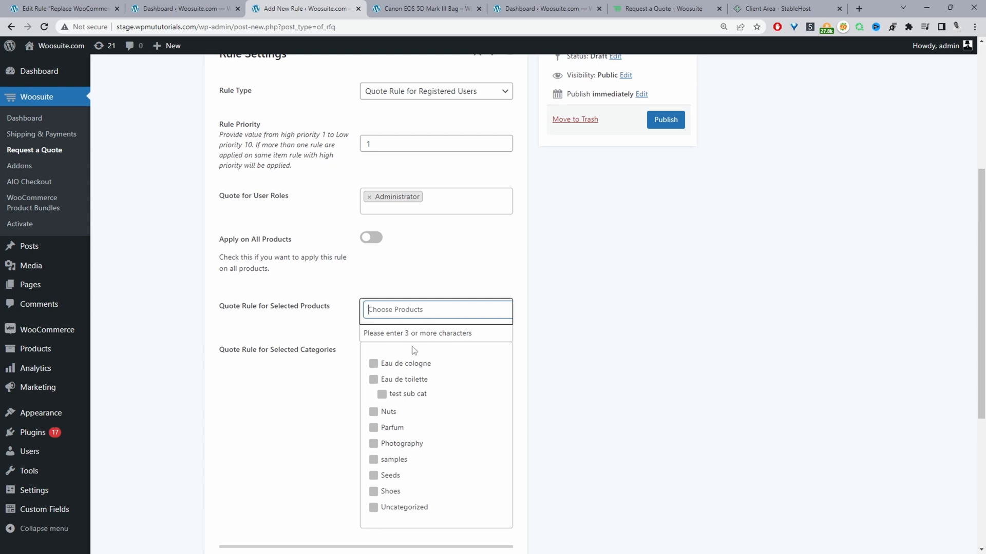
{"action": "scroll", "scroll_direction": "down", "scroll_amount": 3}
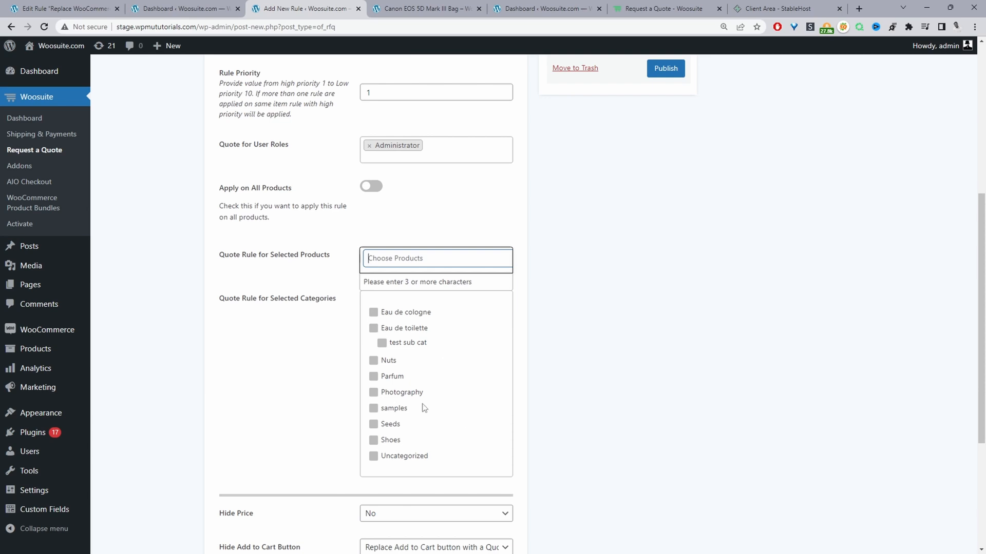
{"action": "left_click", "coordinate": [371, 186]}
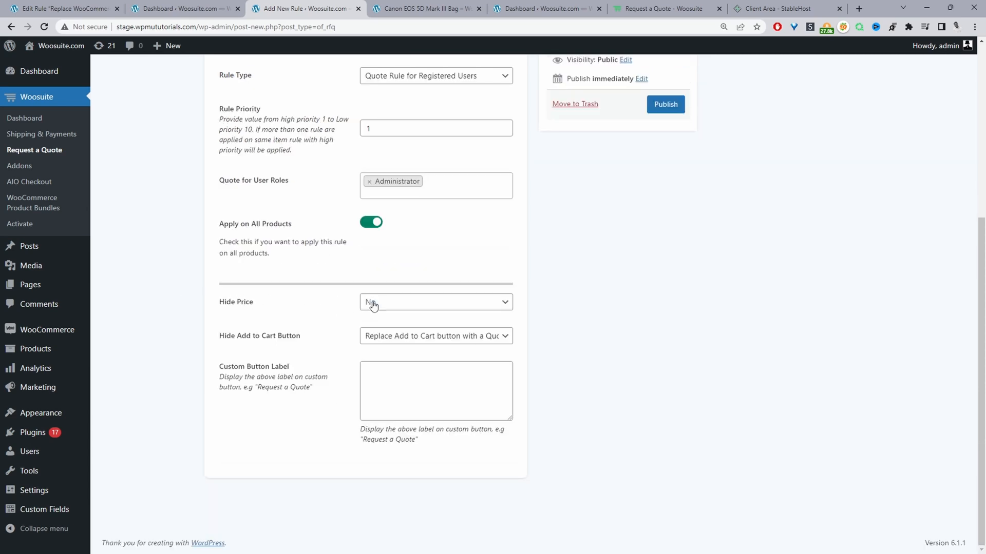
- Set Hide Price to Yes with replacement text 'Call 119Junk'
{"action": "left_click", "coordinate": [436, 302]}
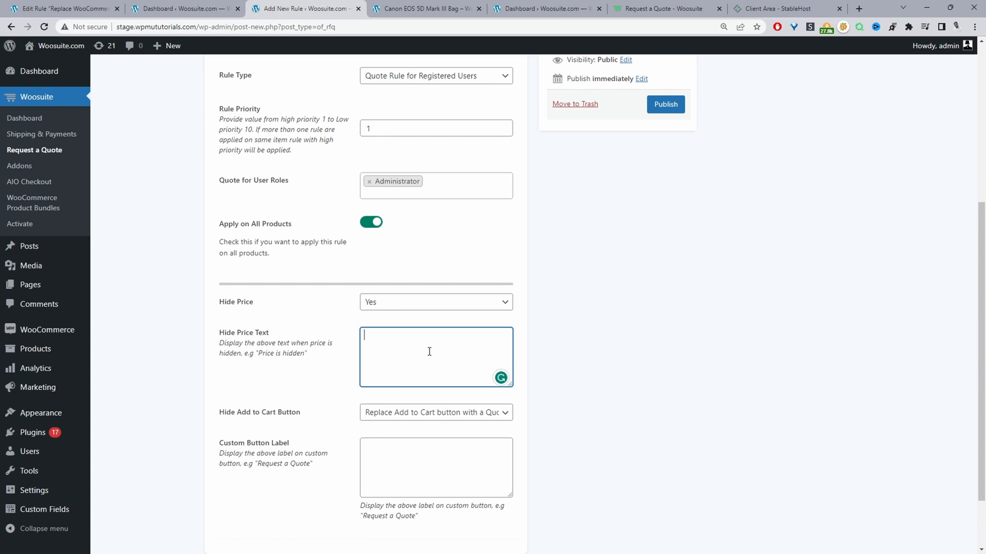
{"action": "type", "text": "Call 119Junk"}
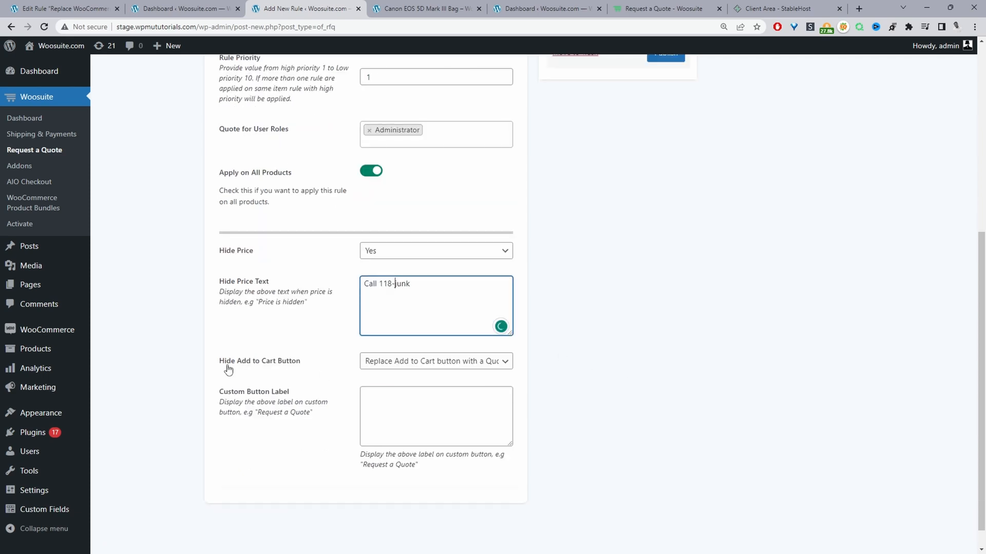
{"action": "mouse_move", "coordinate": [260, 358]}
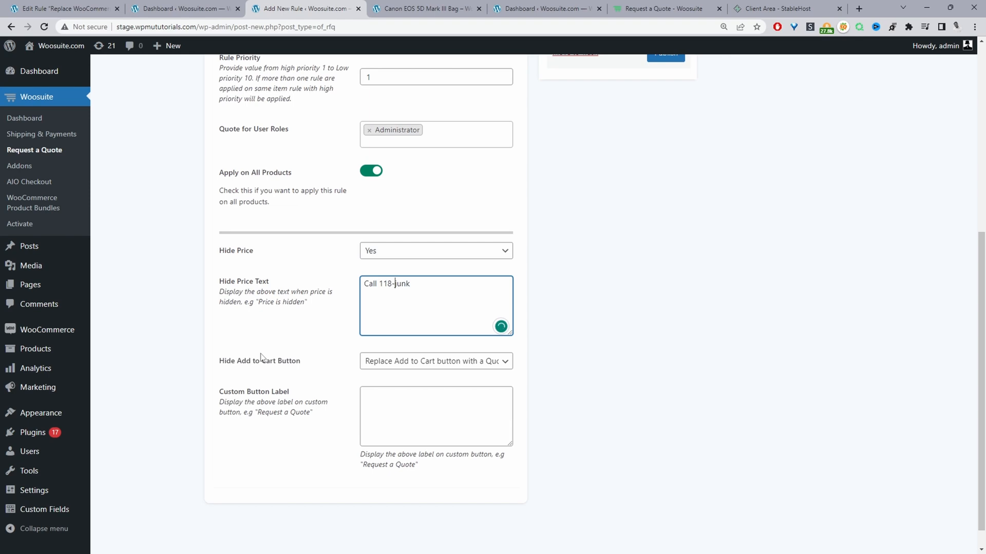
{"action": "mouse_move", "coordinate": [317, 356]}
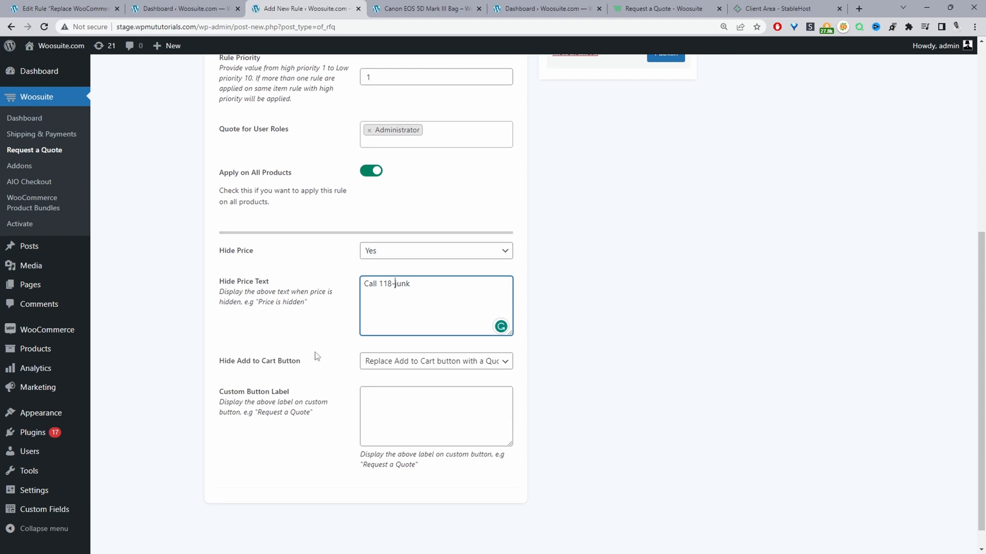
- Set Hide Add to Cart Button to 'Replace Add to Cart with custom button' for the rule
{"action": "left_click", "coordinate": [435, 361]}
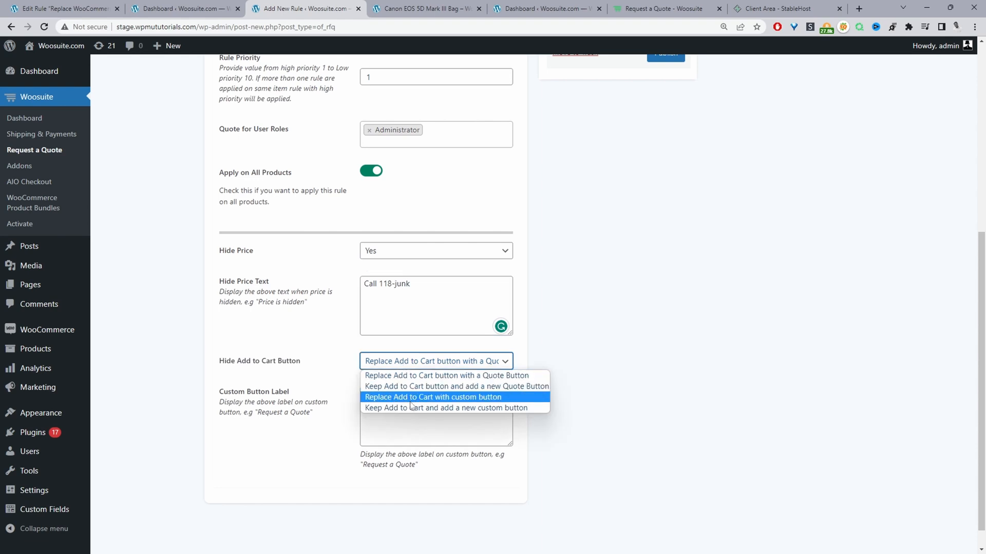
{"action": "left_click", "coordinate": [432, 396]}
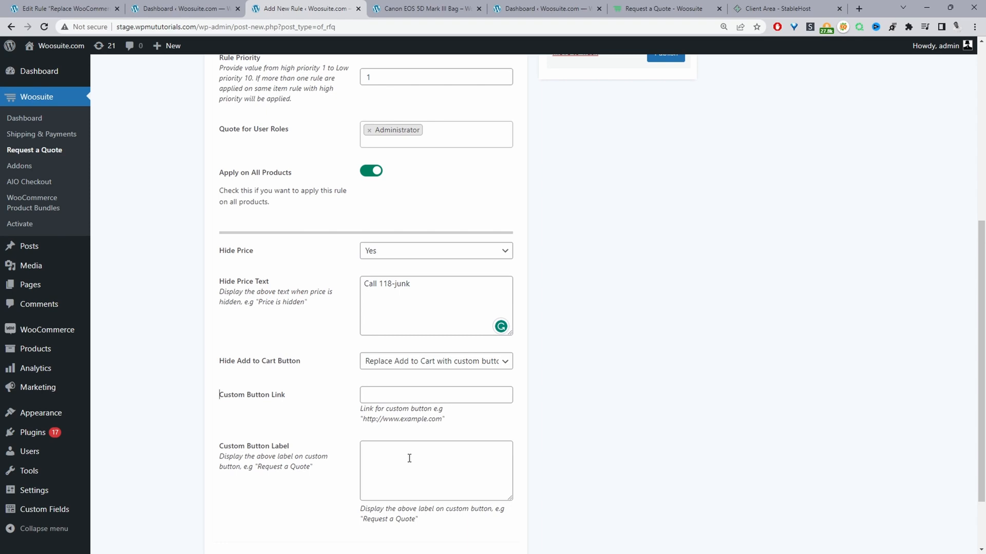
{"action": "scroll", "scroll_direction": "up", "scroll_amount": 3}
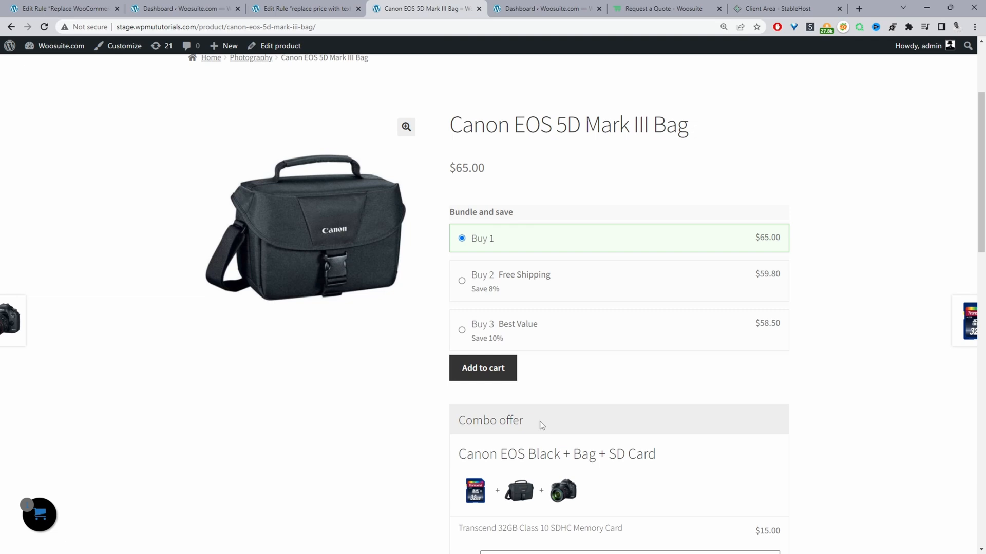
{"action": "mouse_move", "coordinate": [444, 171]}
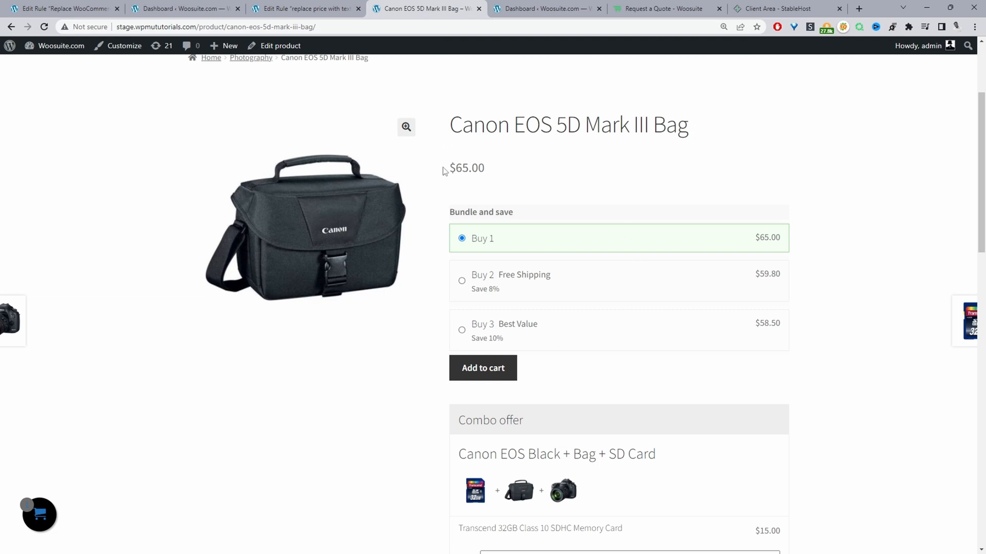